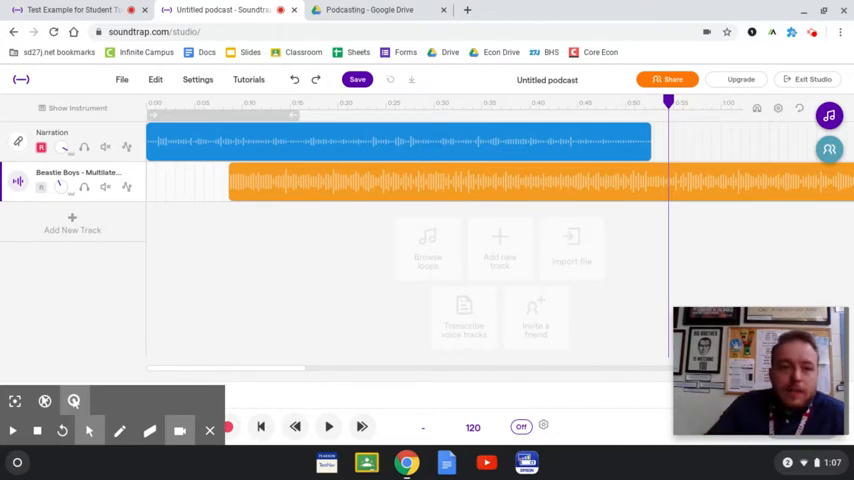
mouse_move(387, 235)
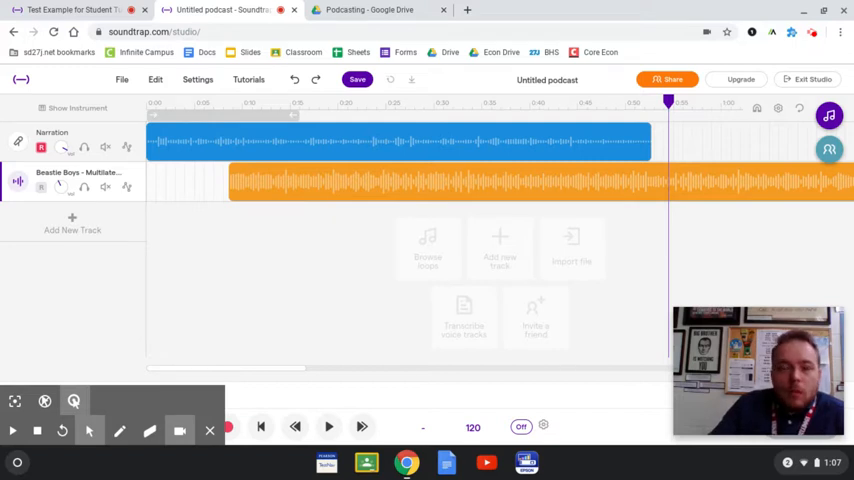
mouse_move(330, 253)
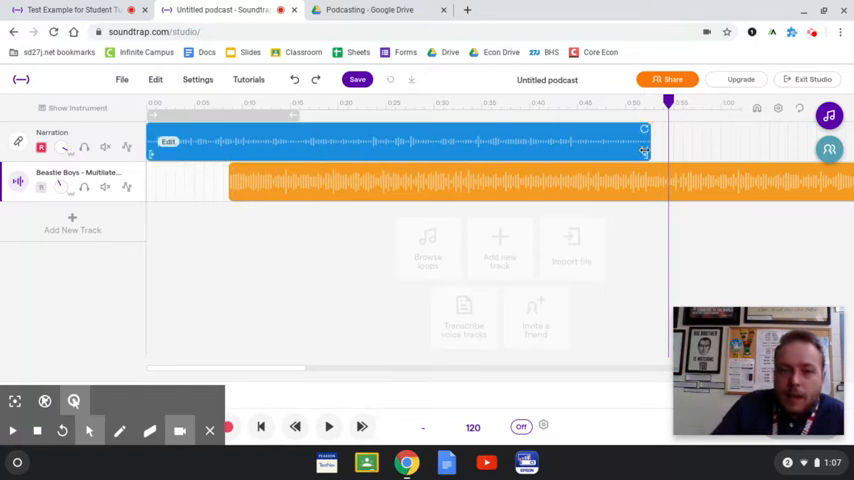
- Add a Volume automation lane to the Beastie Boys song track
left_click(450, 181)
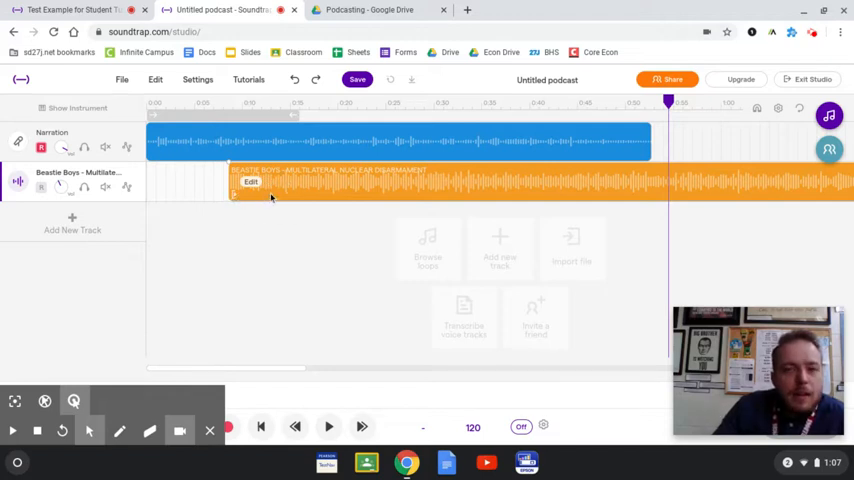
mouse_move(620, 185)
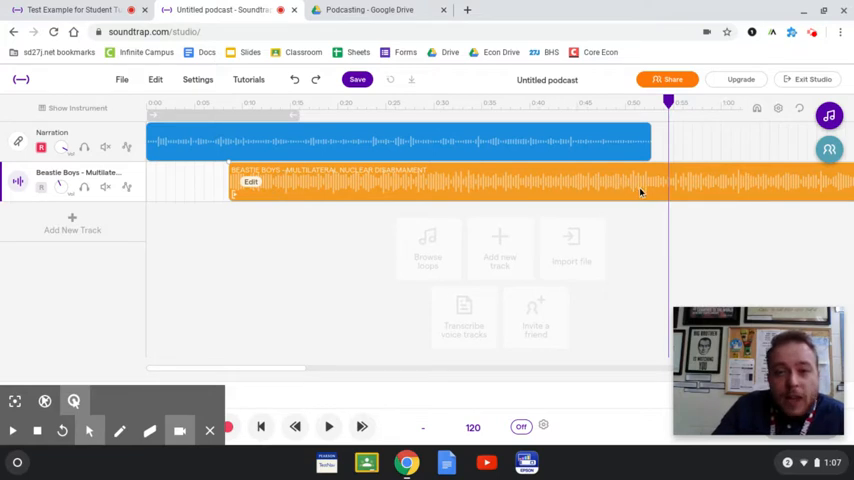
mouse_move(655, 179)
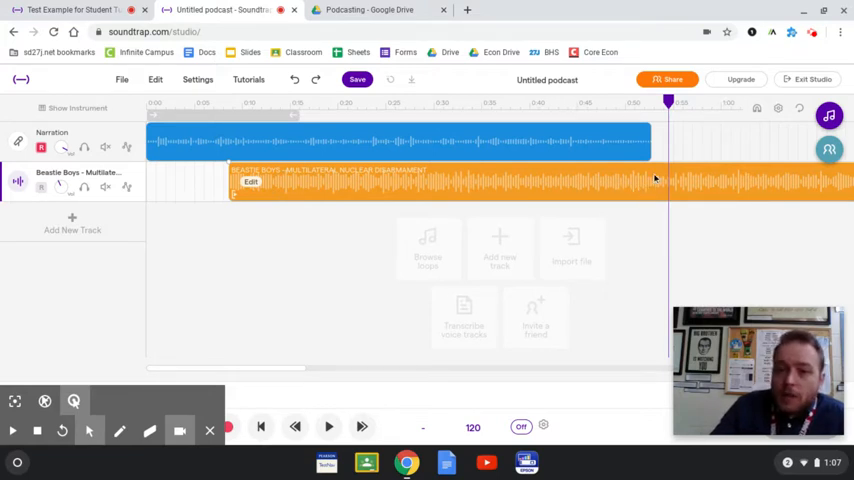
mouse_move(651, 180)
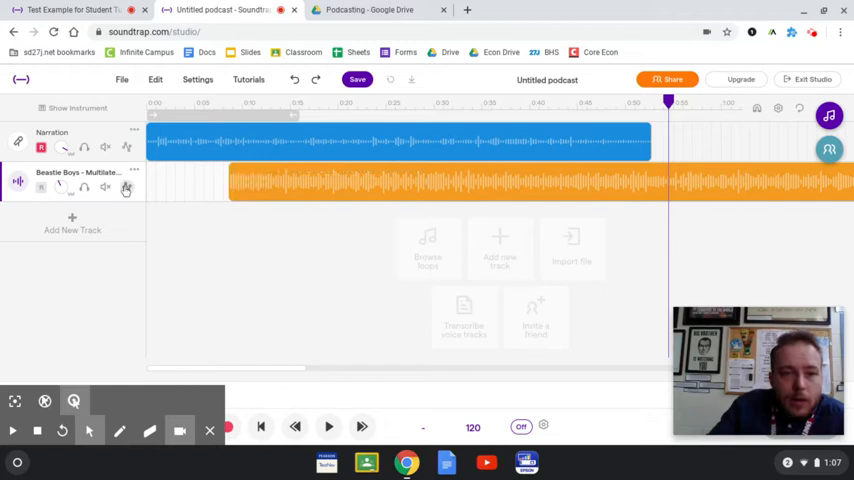
mouse_move(128, 192)
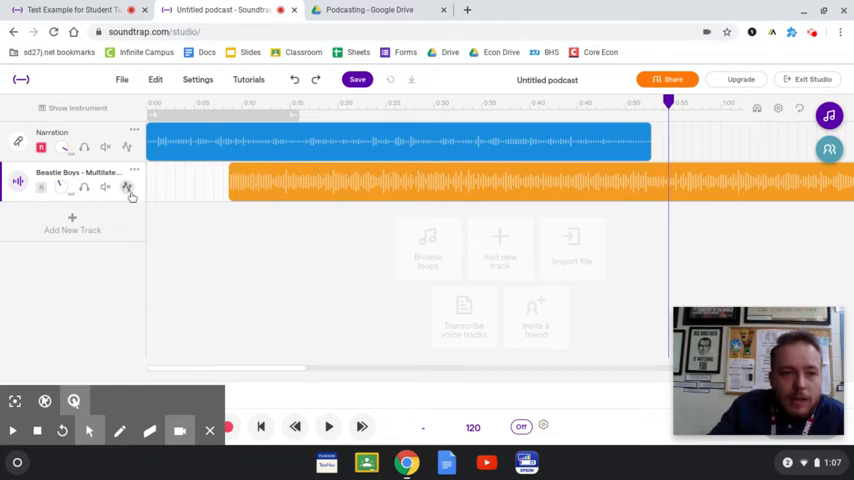
mouse_move(127, 188)
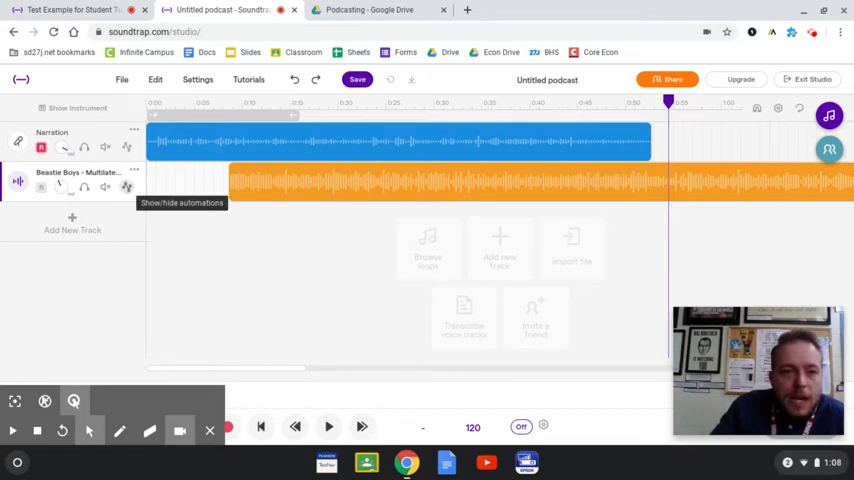
left_click(127, 187)
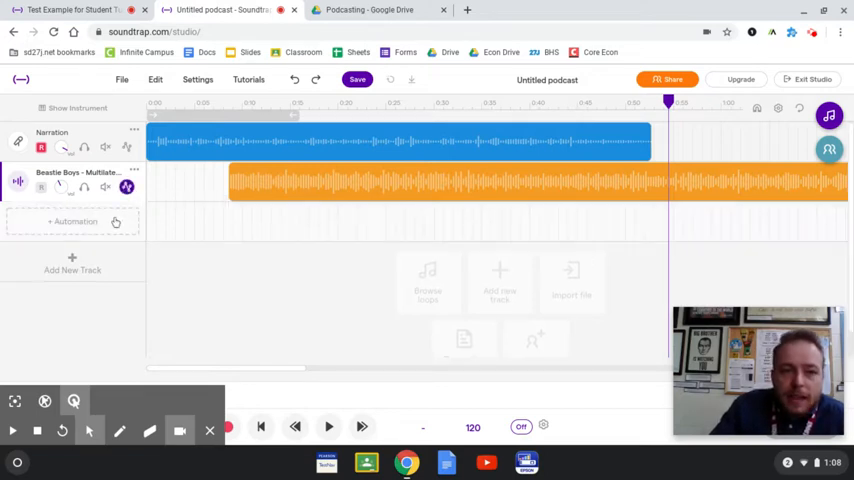
left_click(73, 221)
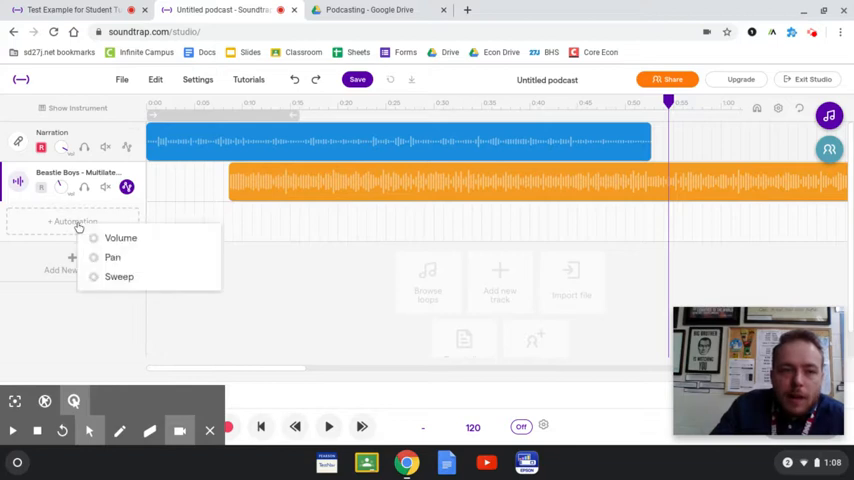
left_click(120, 238)
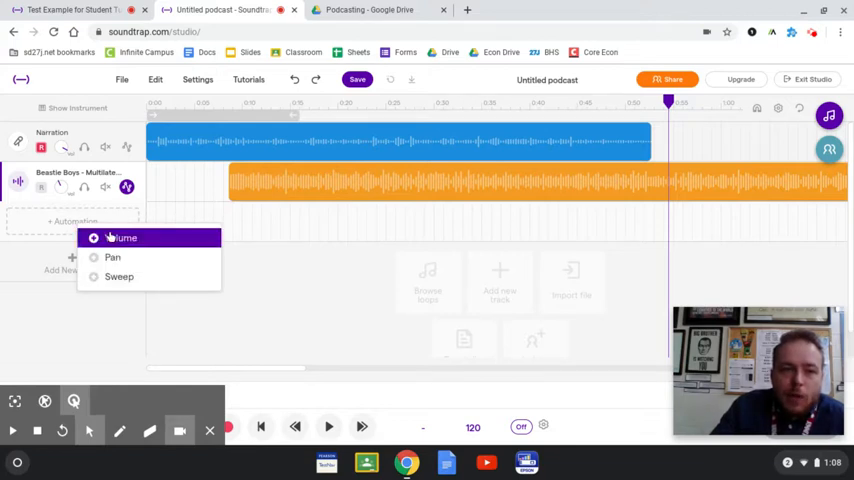
left_click(123, 238)
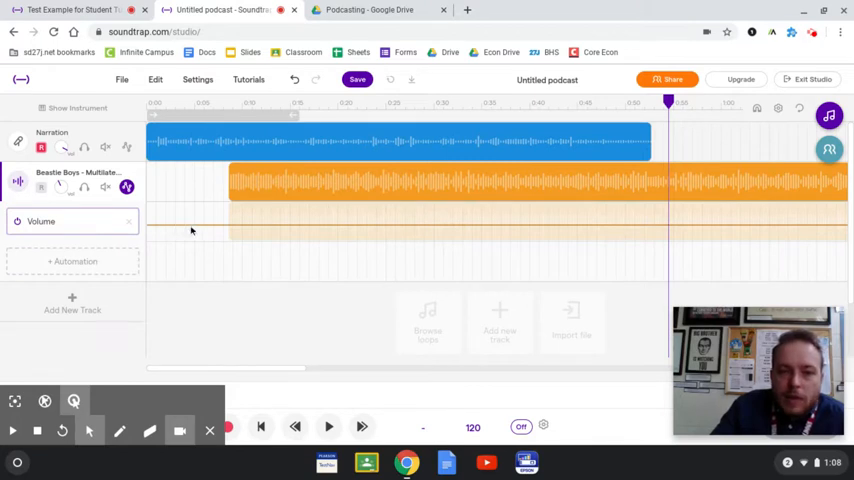
mouse_move(307, 227)
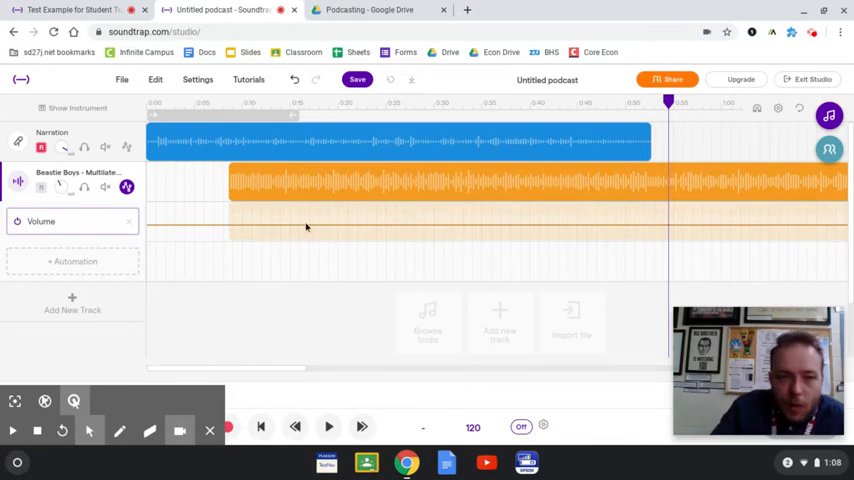
mouse_move(311, 223)
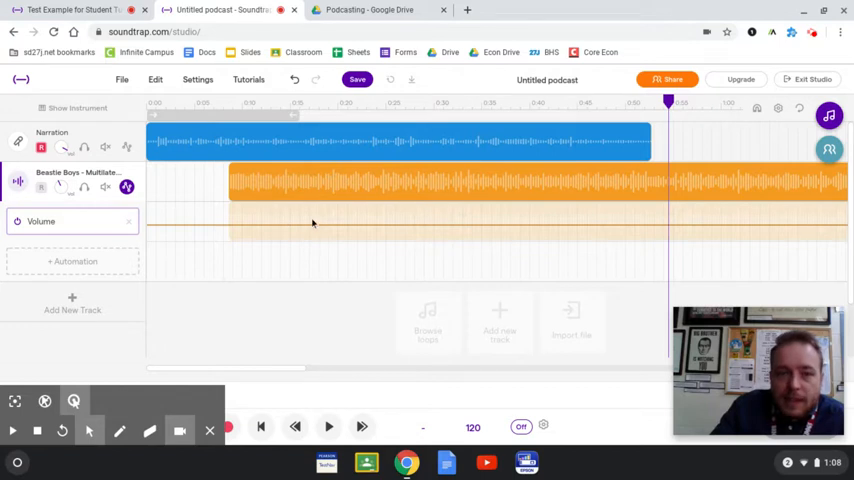
mouse_move(231, 231)
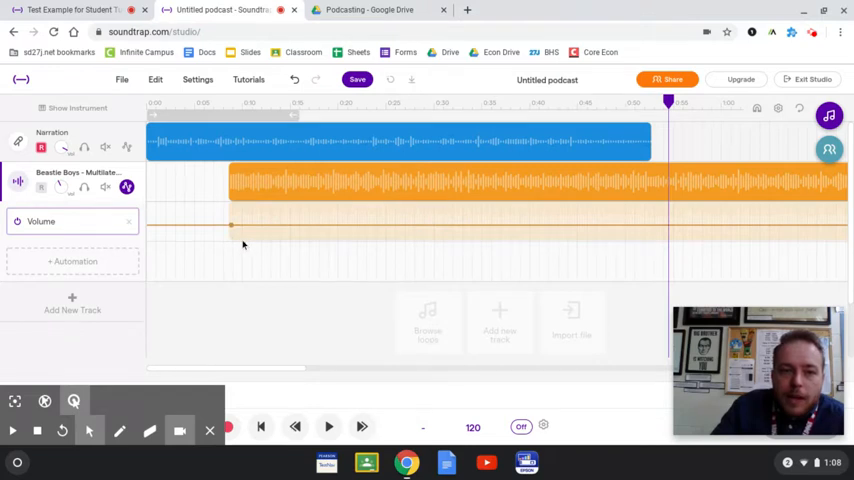
mouse_move(232, 231)
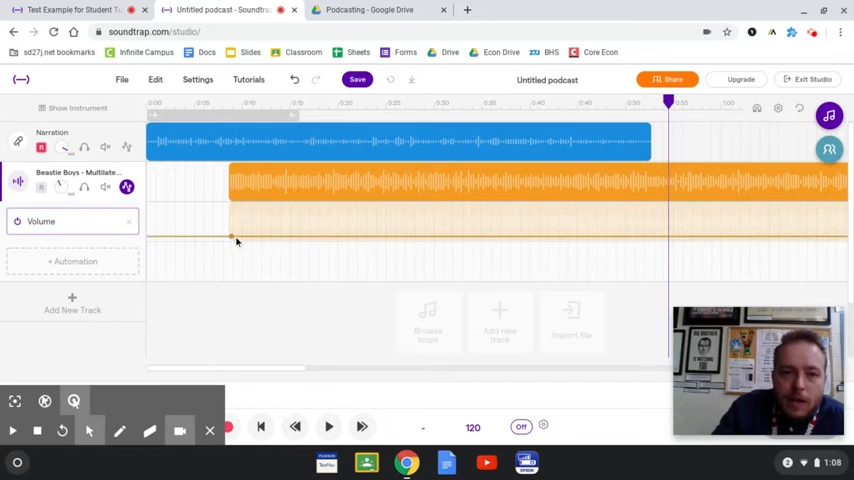
mouse_move(320, 242)
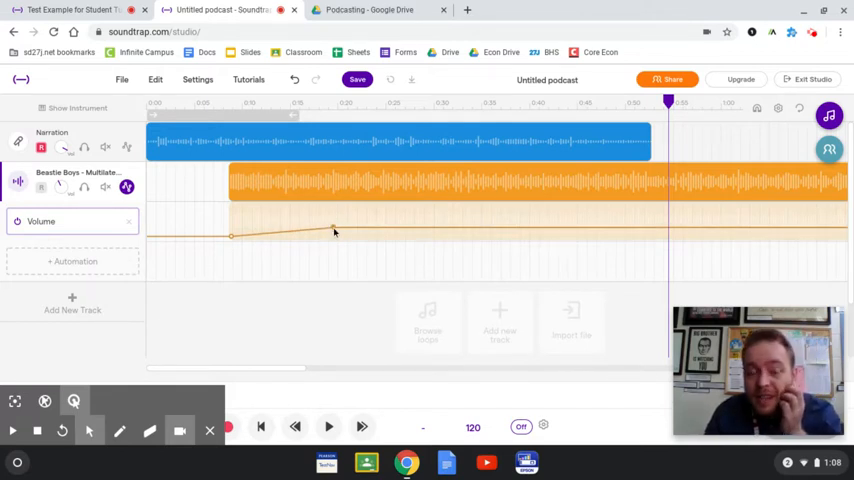
mouse_move(325, 224)
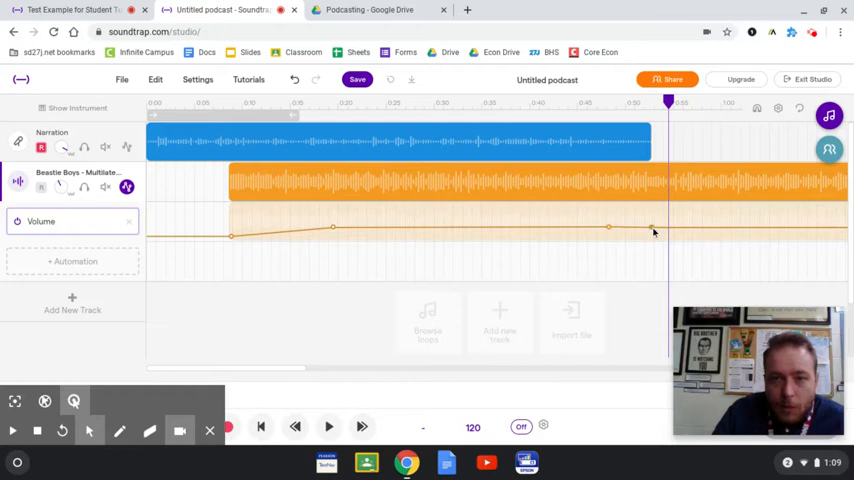
- Drag the song's final volume point upward so it rises sharply as the narration ends
left_click_drag(654, 228, 654, 211)
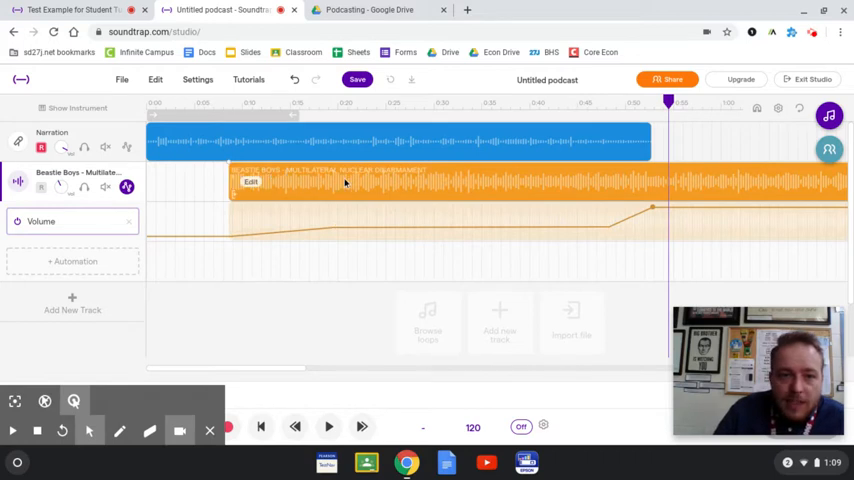
mouse_move(715, 187)
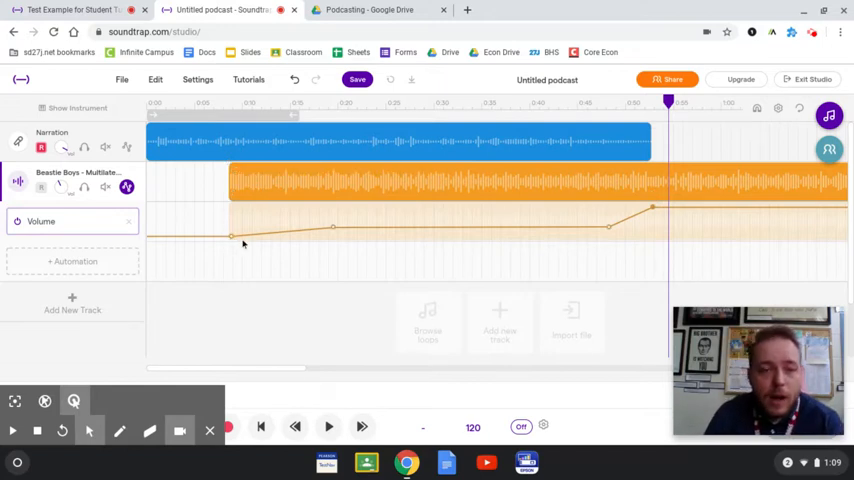
mouse_move(388, 228)
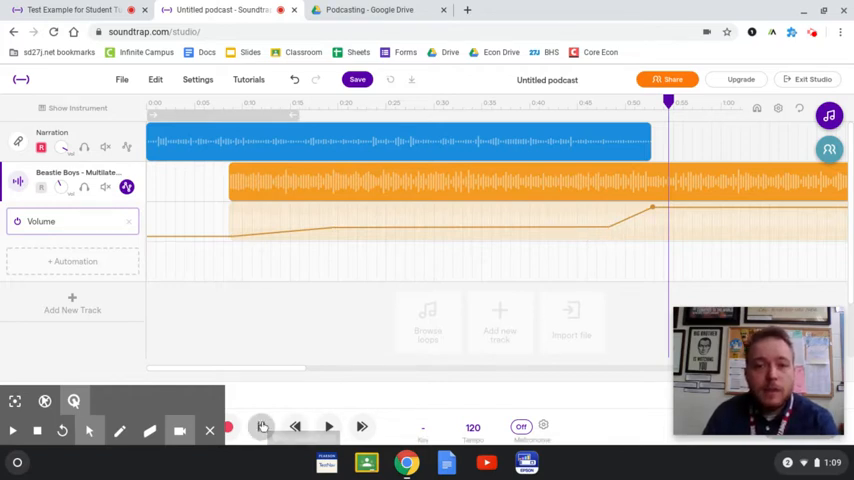
left_click(329, 427)
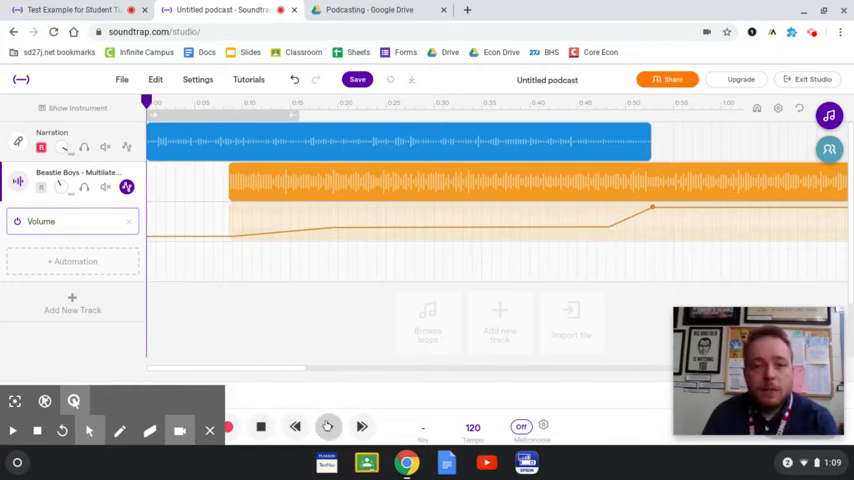
left_click(328, 426)
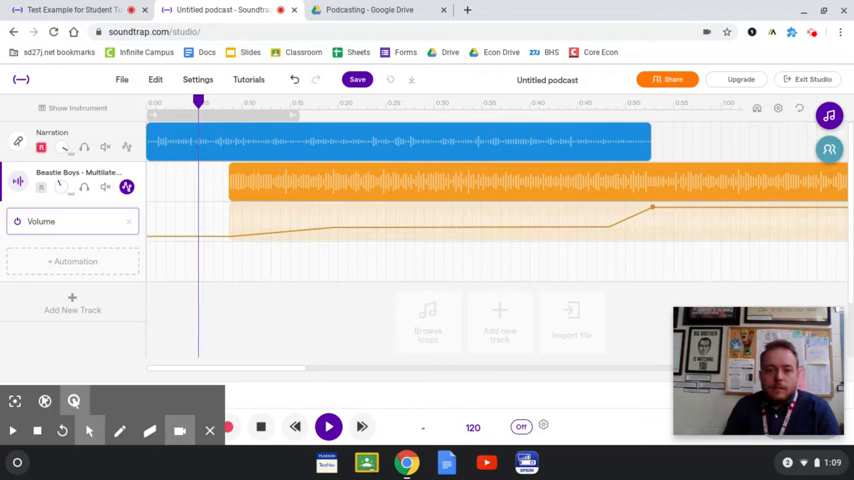
left_click(218, 102)
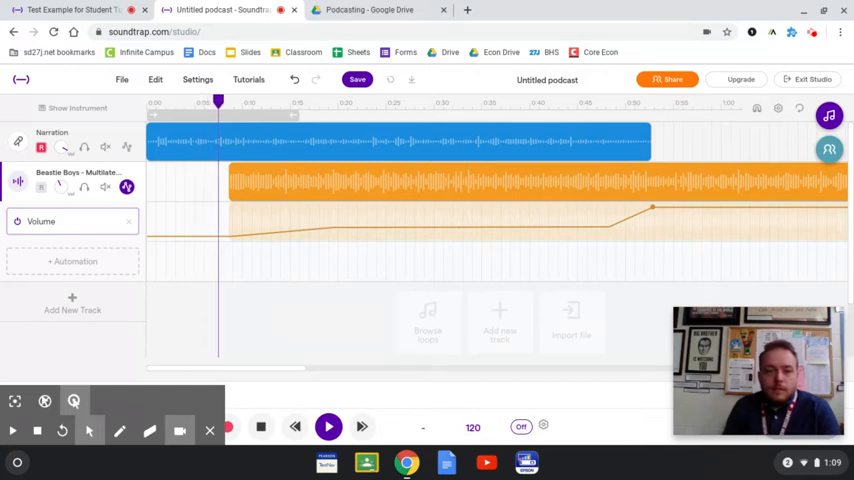
left_click(237, 103)
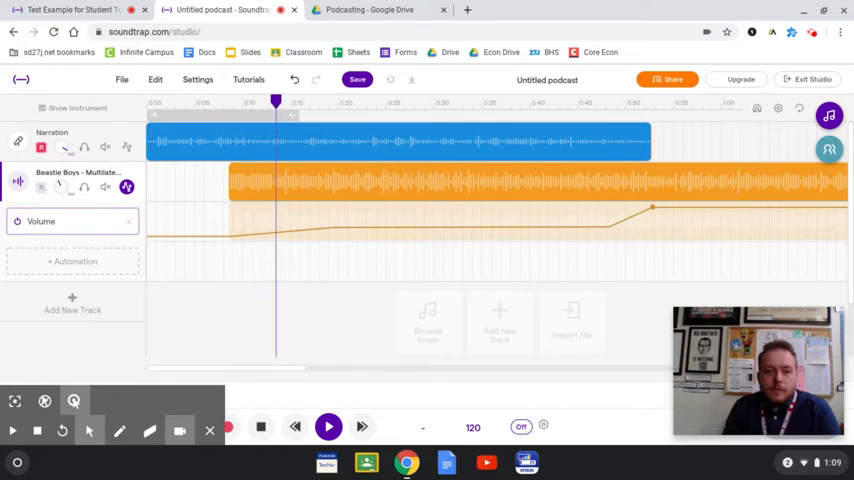
left_click(294, 103)
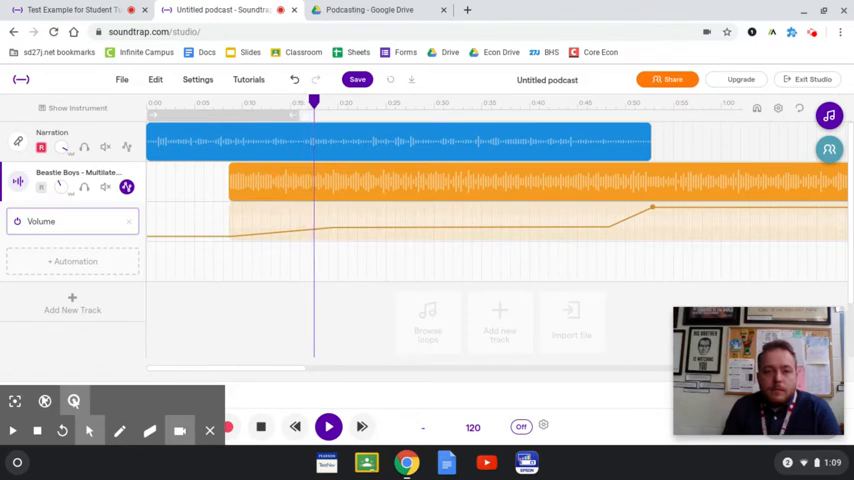
left_click(330, 103)
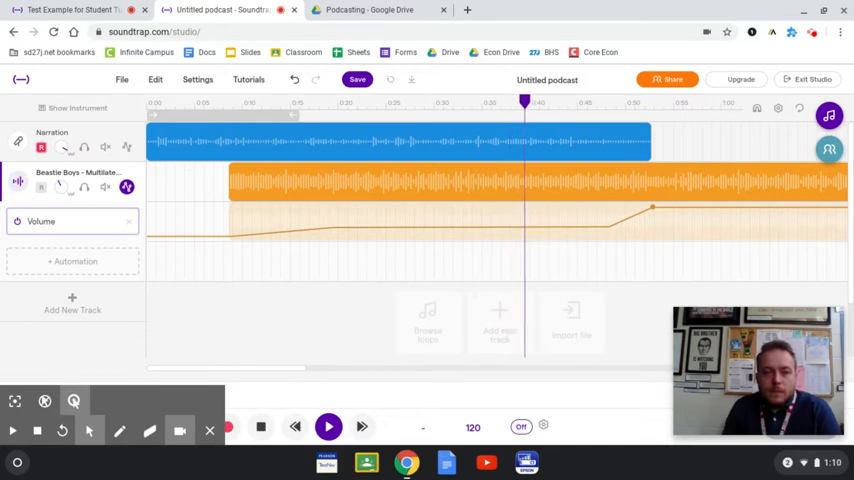
left_click(542, 104)
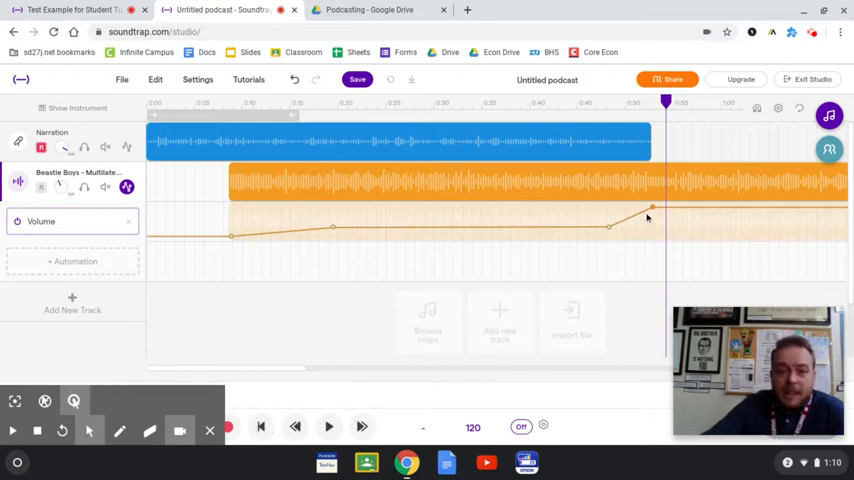
mouse_move(653, 213)
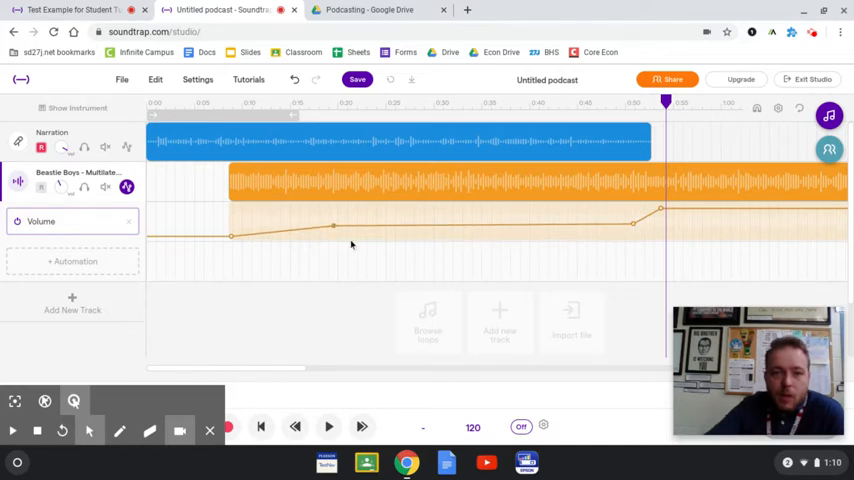
mouse_move(253, 222)
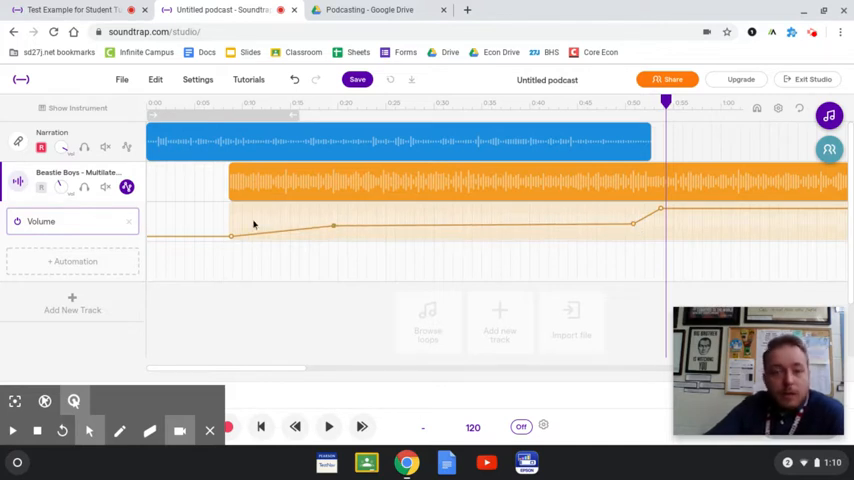
mouse_move(405, 220)
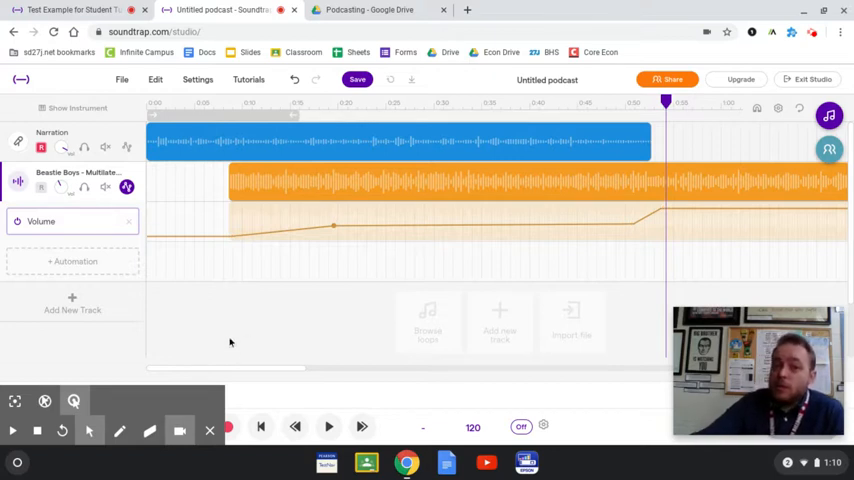
mouse_move(246, 257)
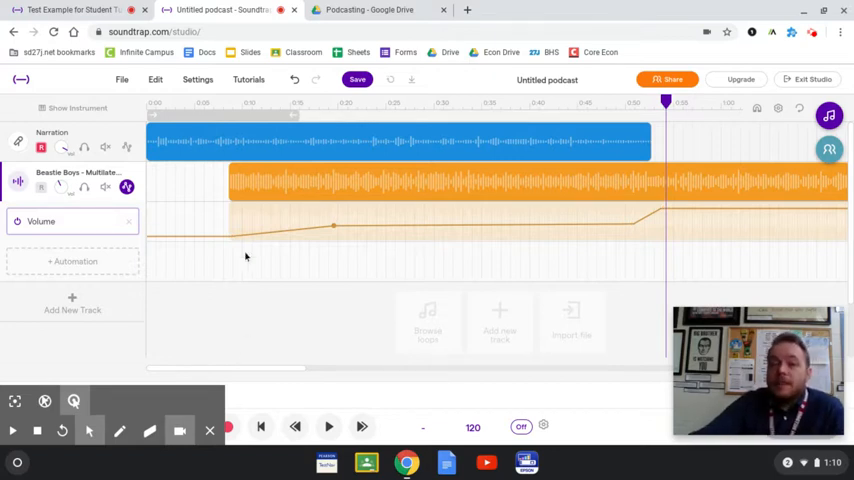